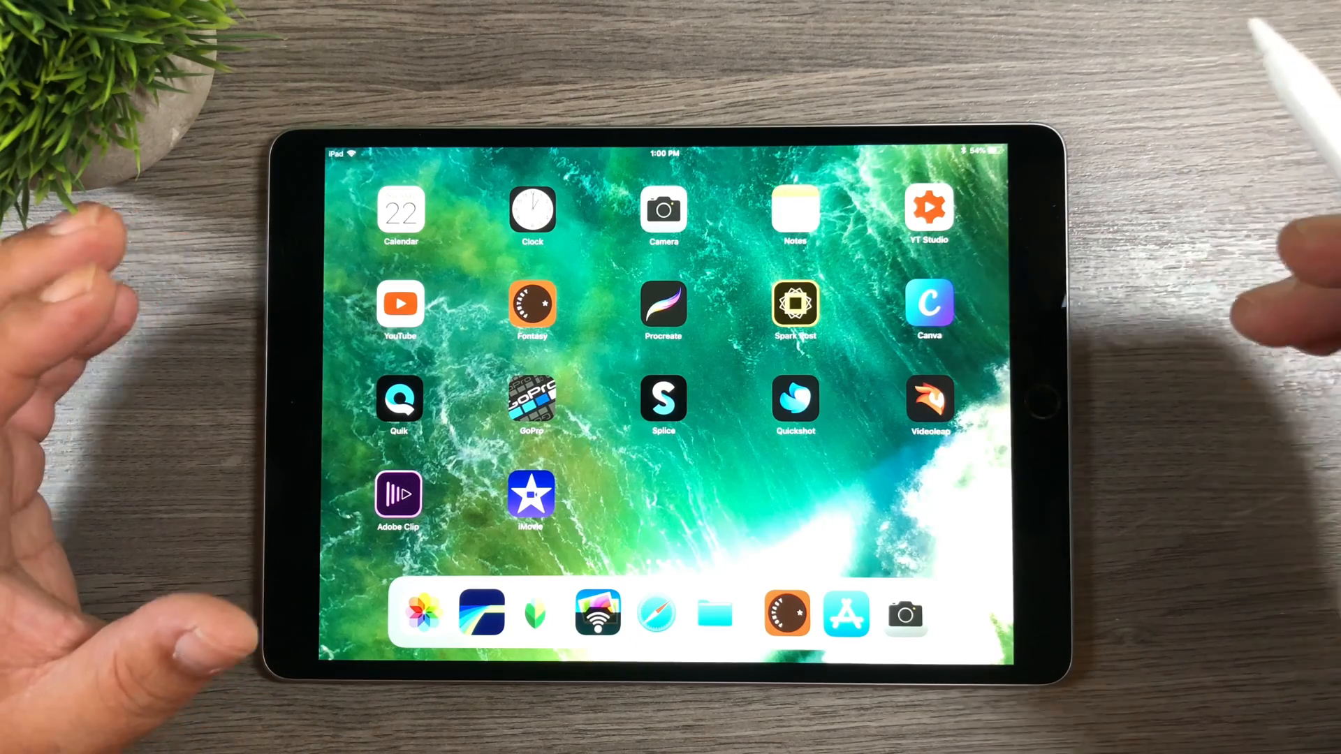
{"action": "mouse_move", "coordinate": [1111, 274]}
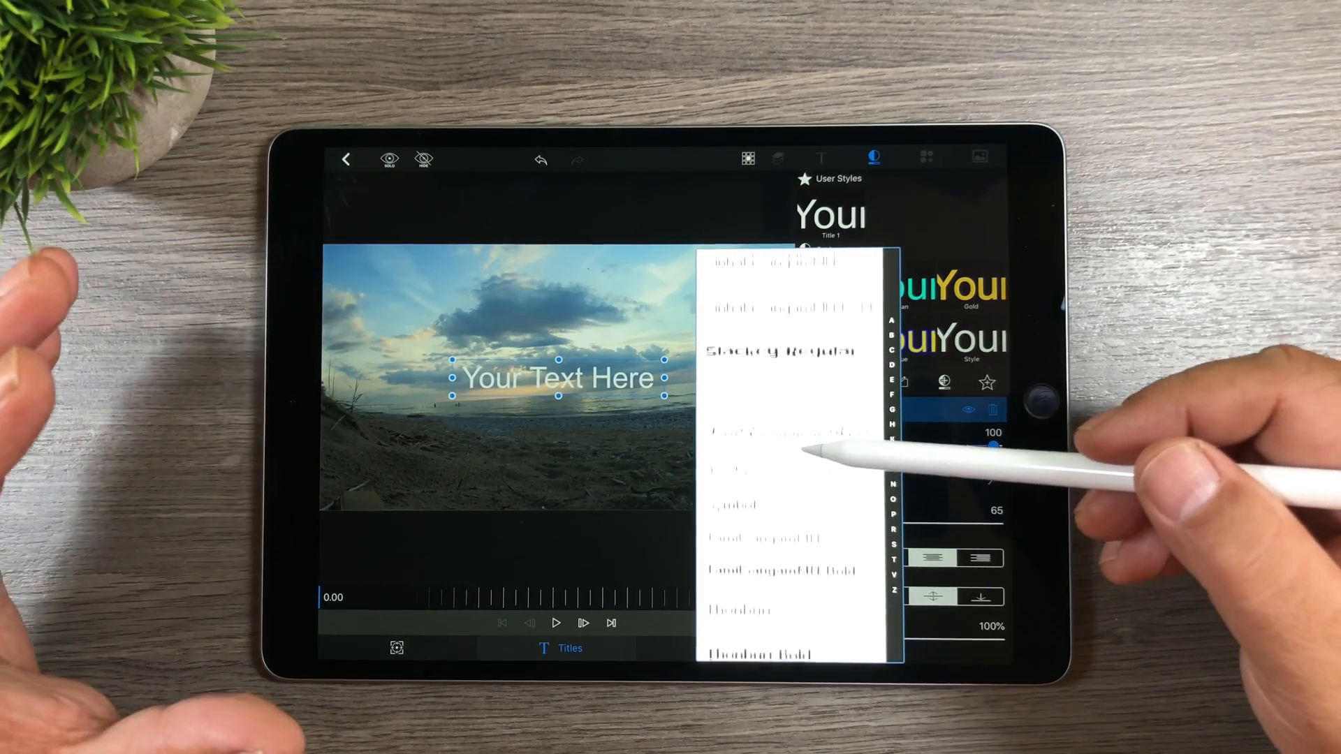
Scroll through the installed fonts offered for the title's text.
{"action": "scroll", "scroll_direction": "down", "scroll_amount": 3}
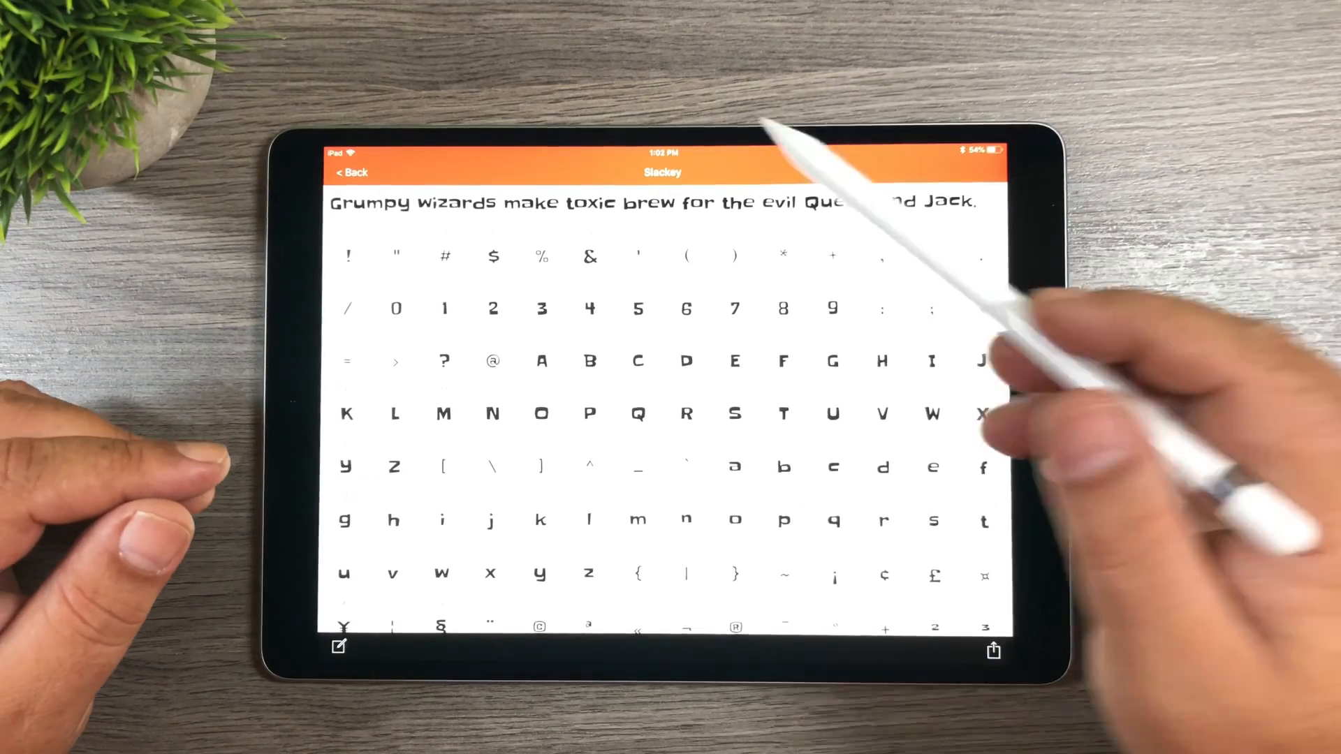
Select Gugi from the Trend list, preview 'Hello' in it, and share it to LumaFusion.
{"action": "left_click", "coordinate": [350, 172]}
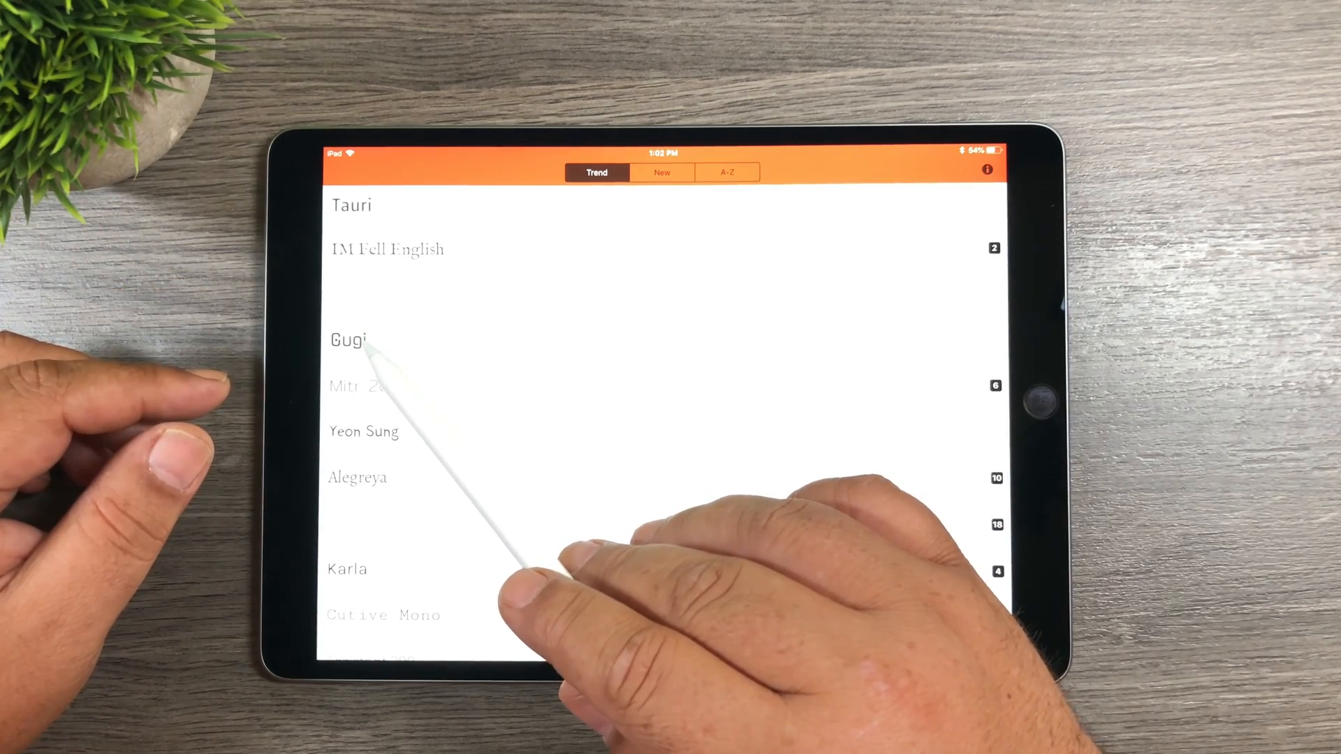
{"action": "left_click", "coordinate": [349, 339]}
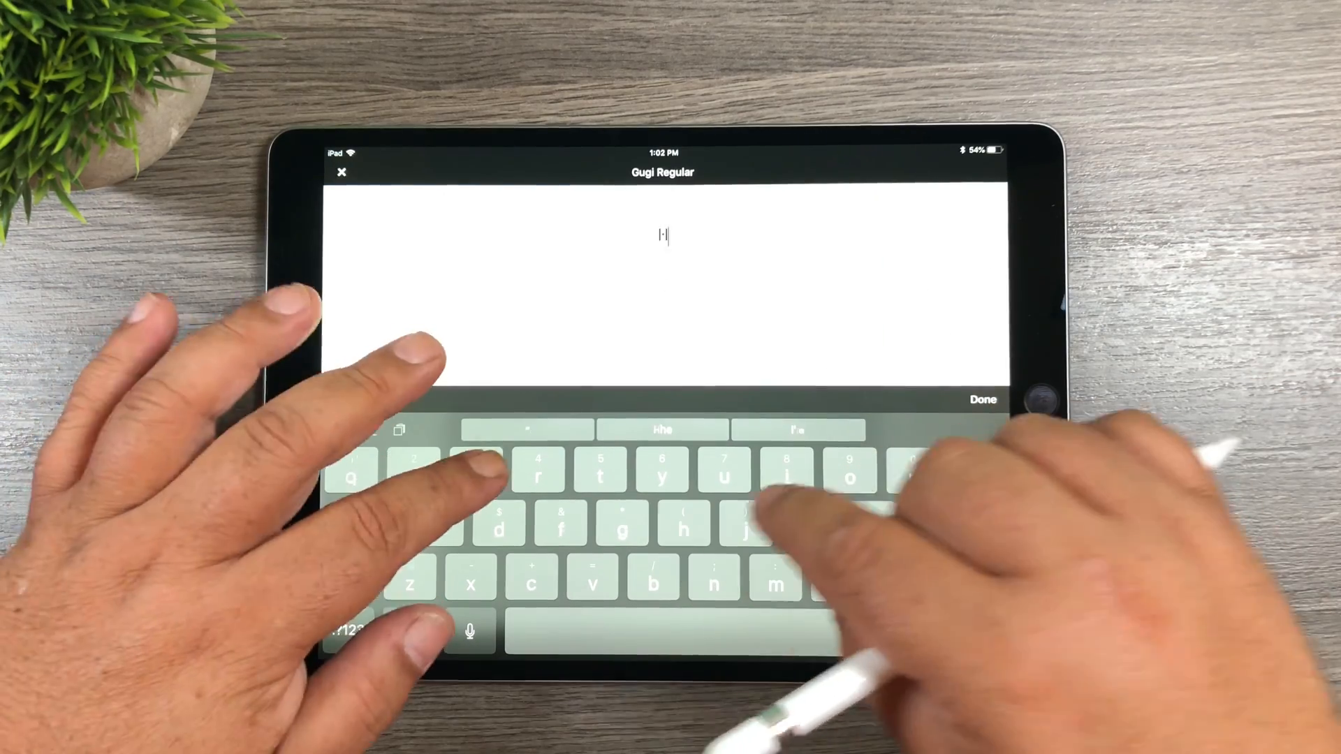
{"action": "type", "text": "Hello"}
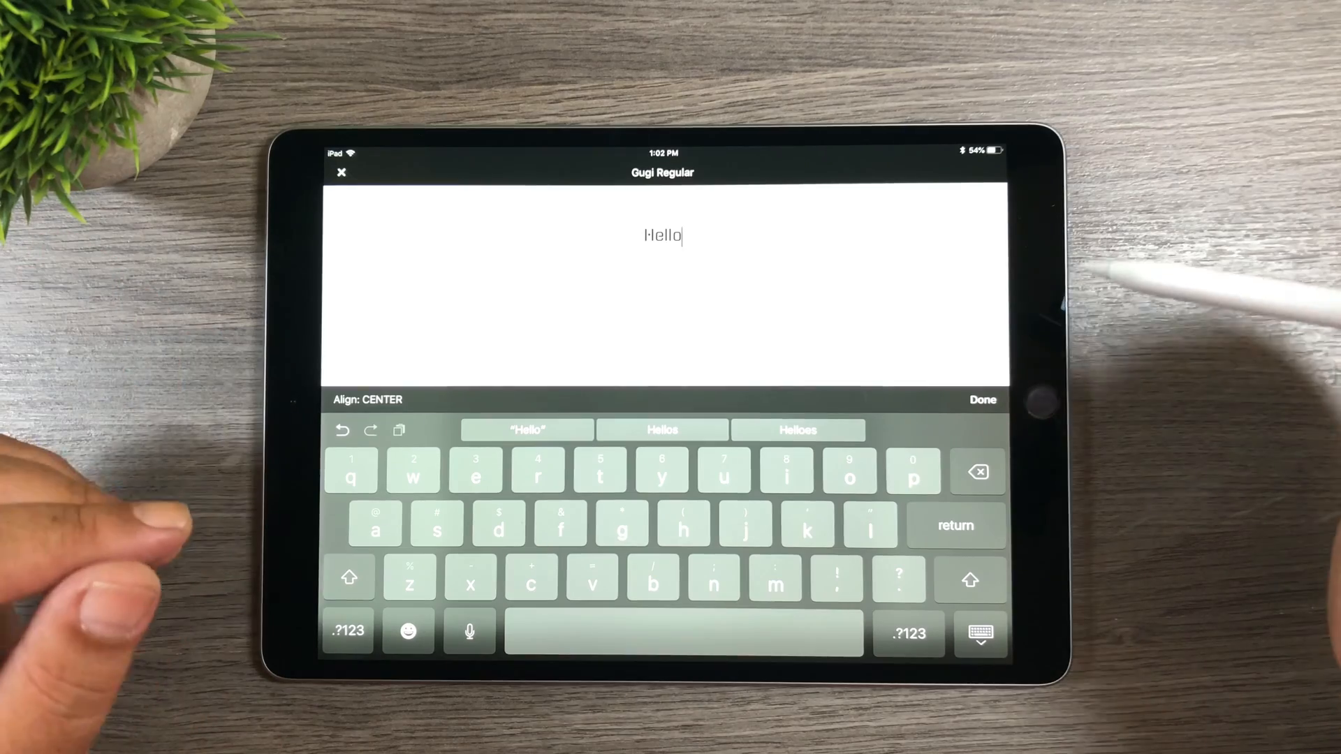
{"action": "left_click", "coordinate": [981, 399]}
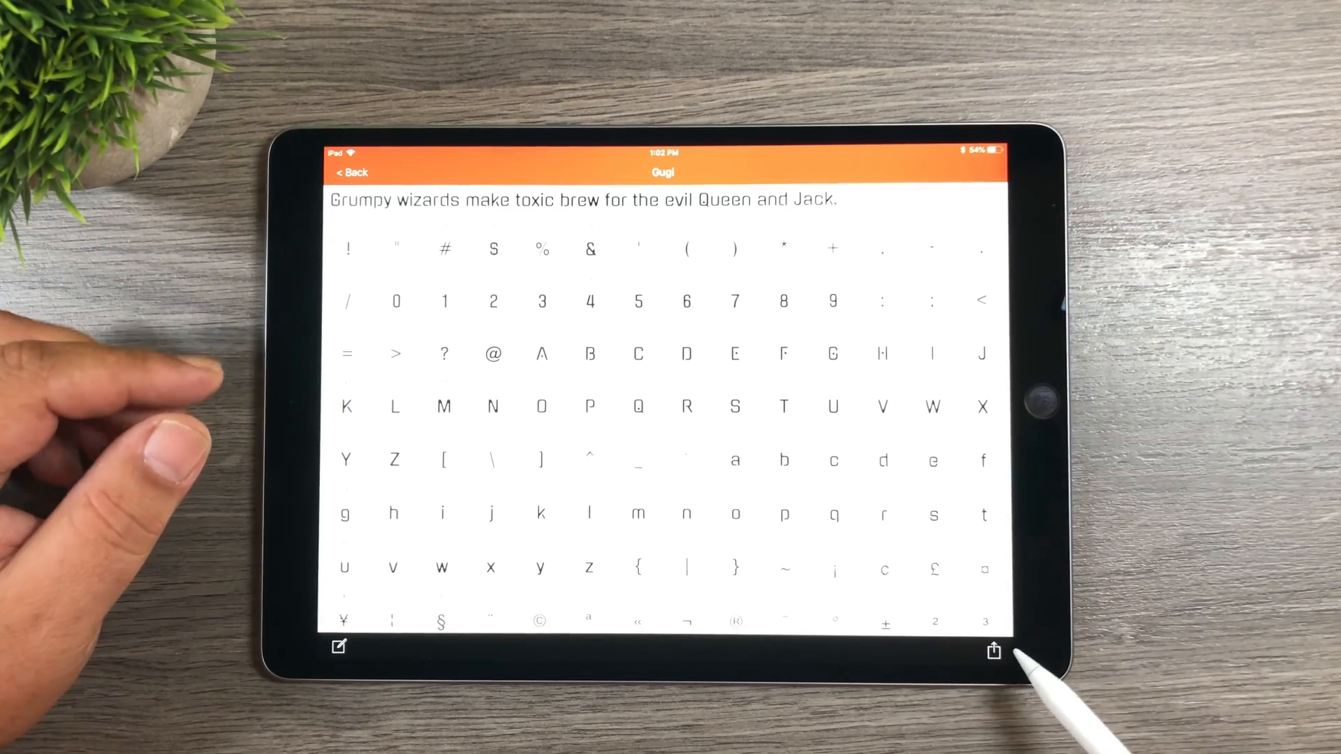
{"action": "left_click", "coordinate": [993, 650]}
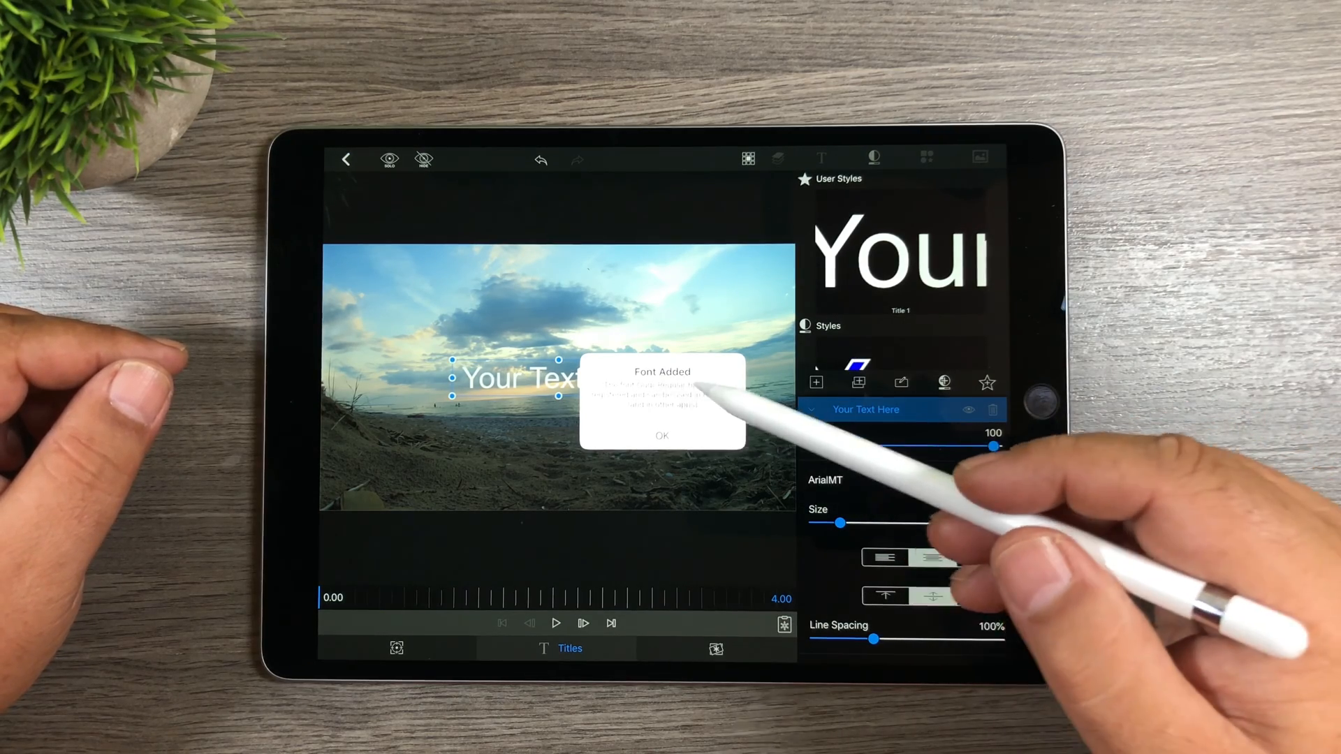
Acknowledge the Font Added alert for Gugi.
{"action": "left_click", "coordinate": [662, 436]}
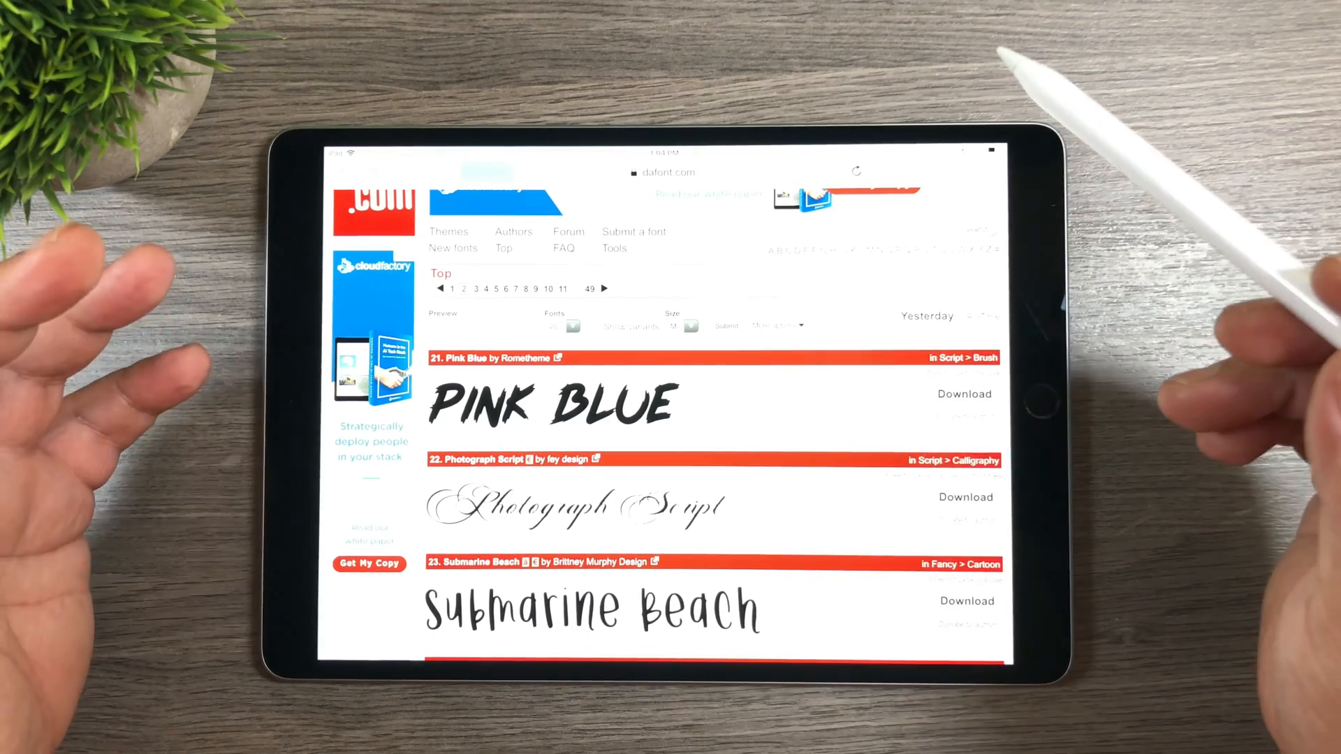
Find Pink Blue in the dafont.com Top list and request its download.
{"action": "scroll", "scroll_direction": "down", "scroll_amount": 3}
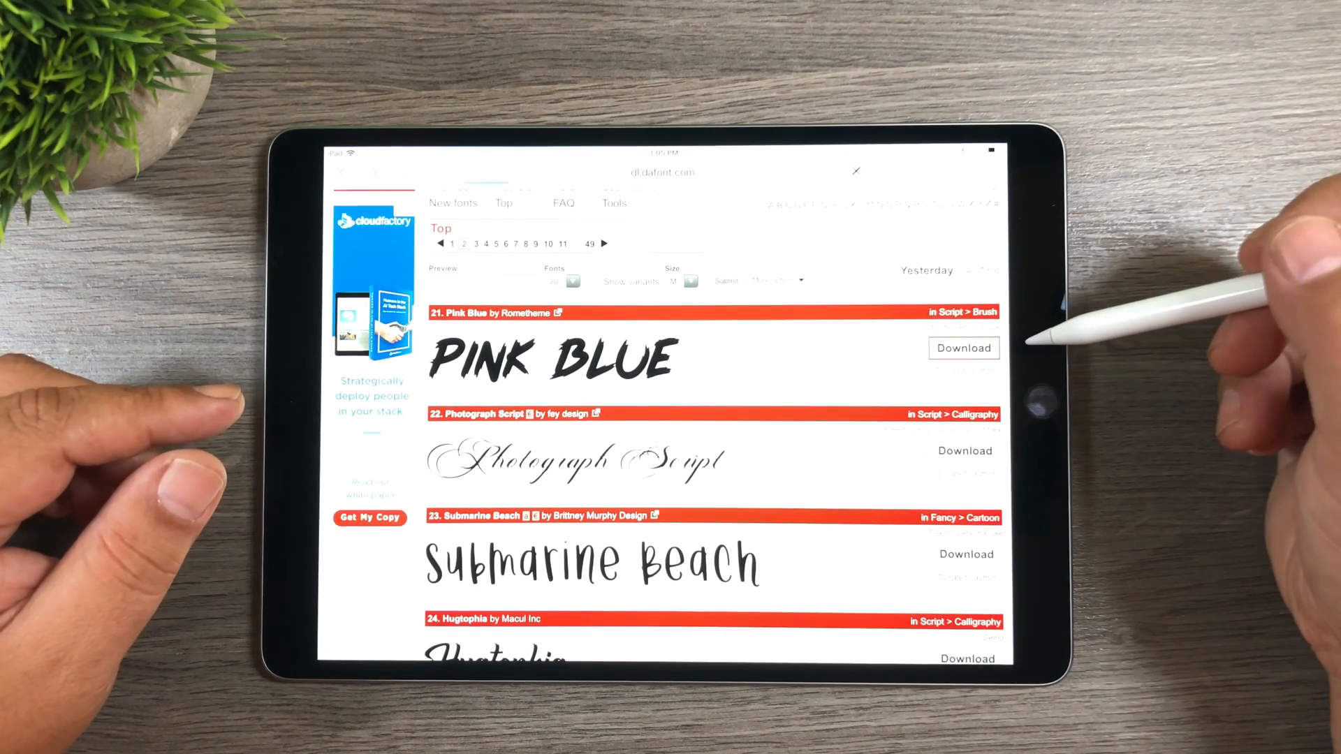
{"action": "left_click", "coordinate": [962, 347]}
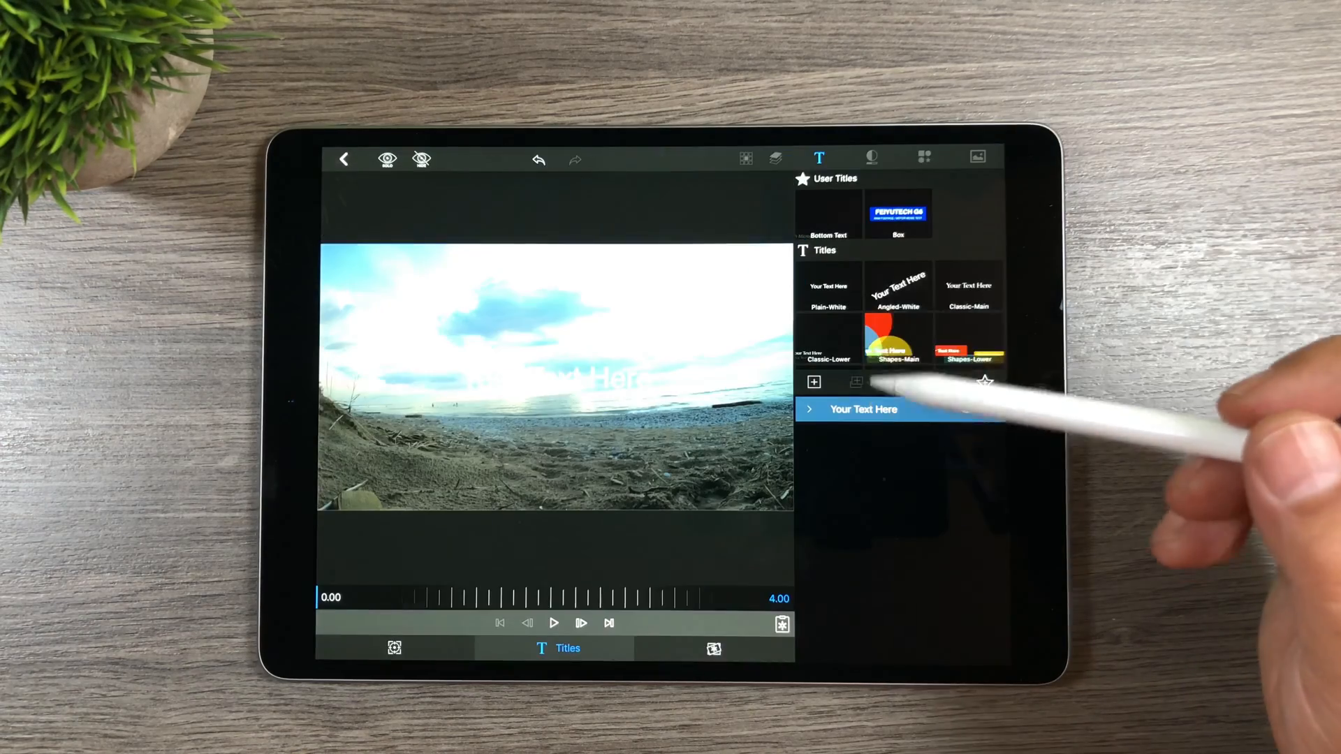
Switch the title font from ArialMT to Pink Blue in the Style settings.
{"action": "left_click", "coordinate": [870, 159]}
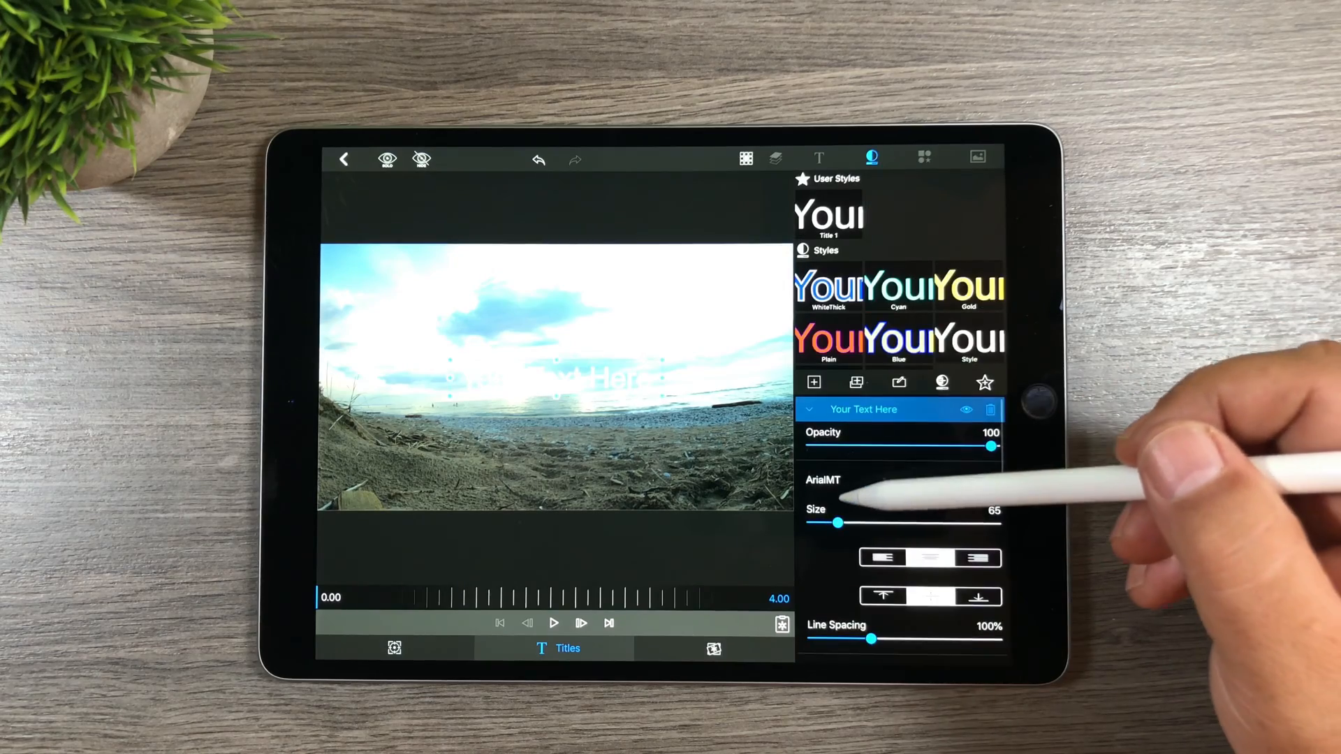
{"action": "left_click", "coordinate": [822, 479]}
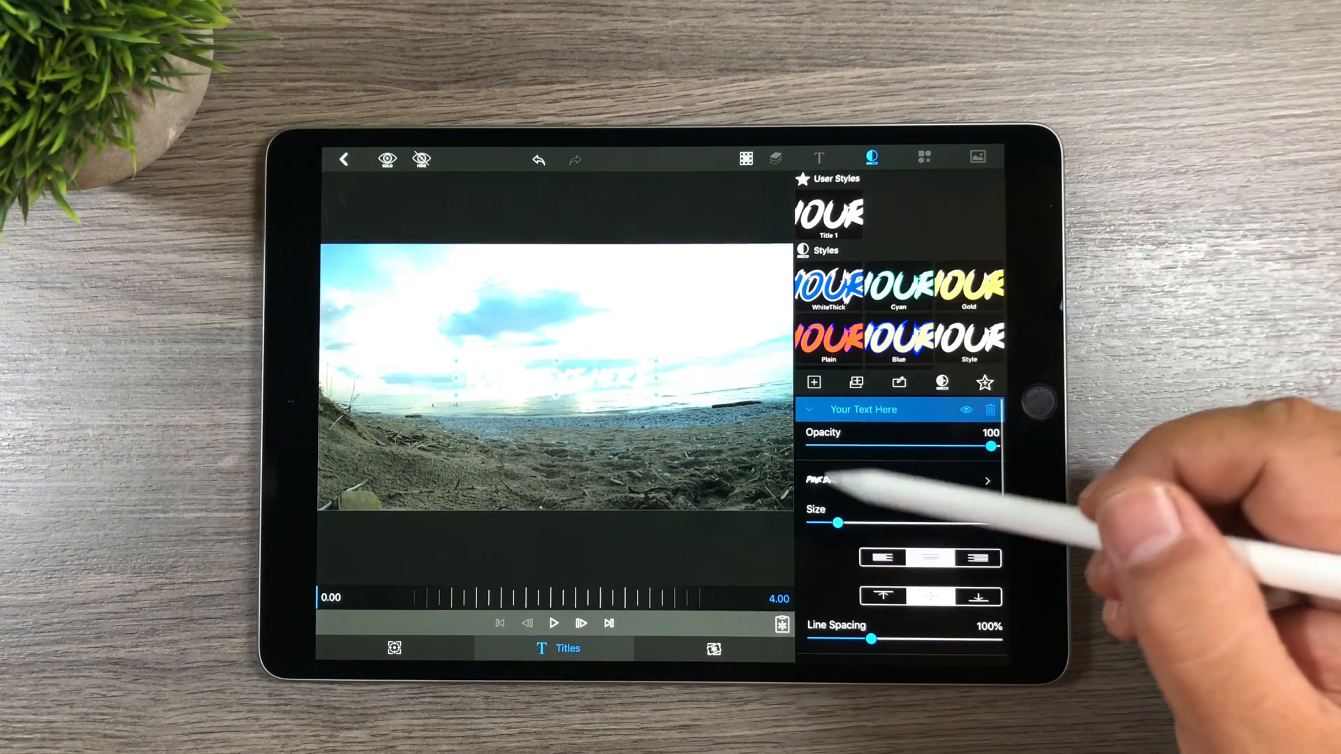
{"action": "left_click", "coordinate": [343, 159]}
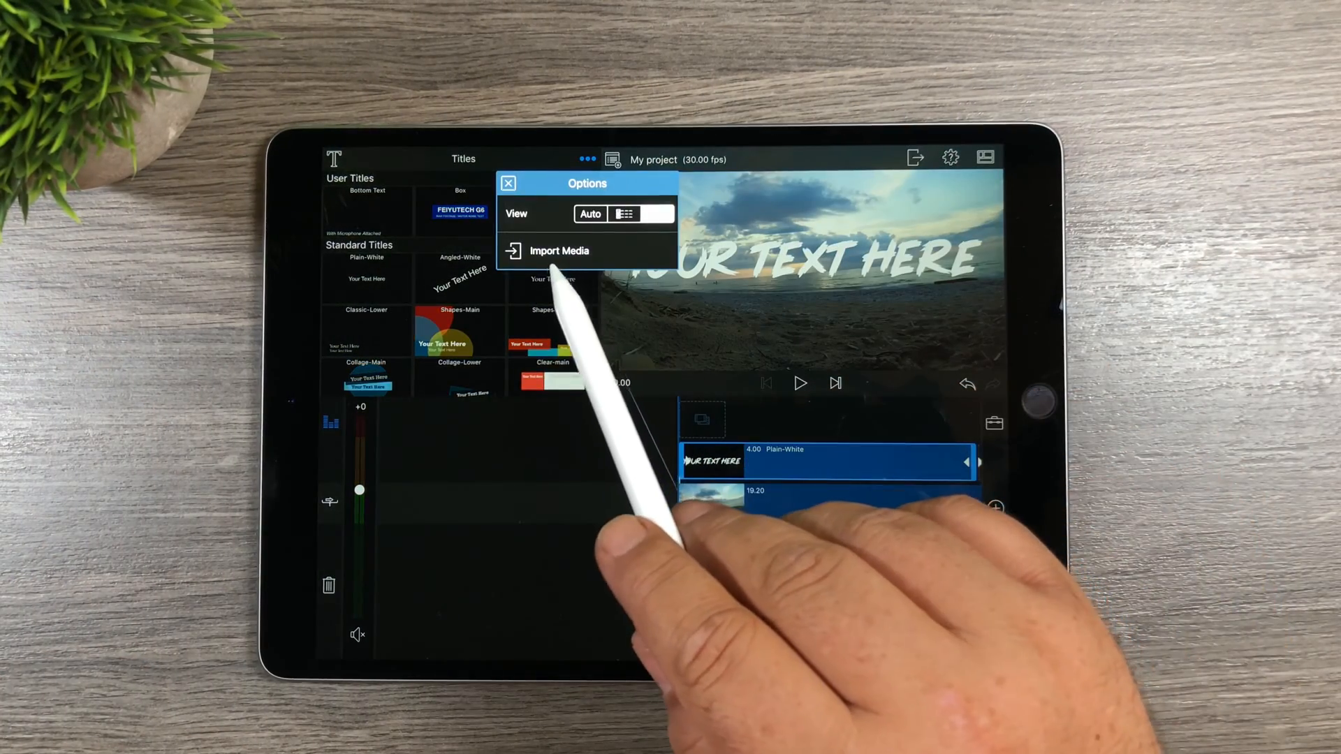
Browse the Import Media sources, including iCloud Drive, before returning to the timeline.
{"action": "left_click", "coordinate": [557, 250]}
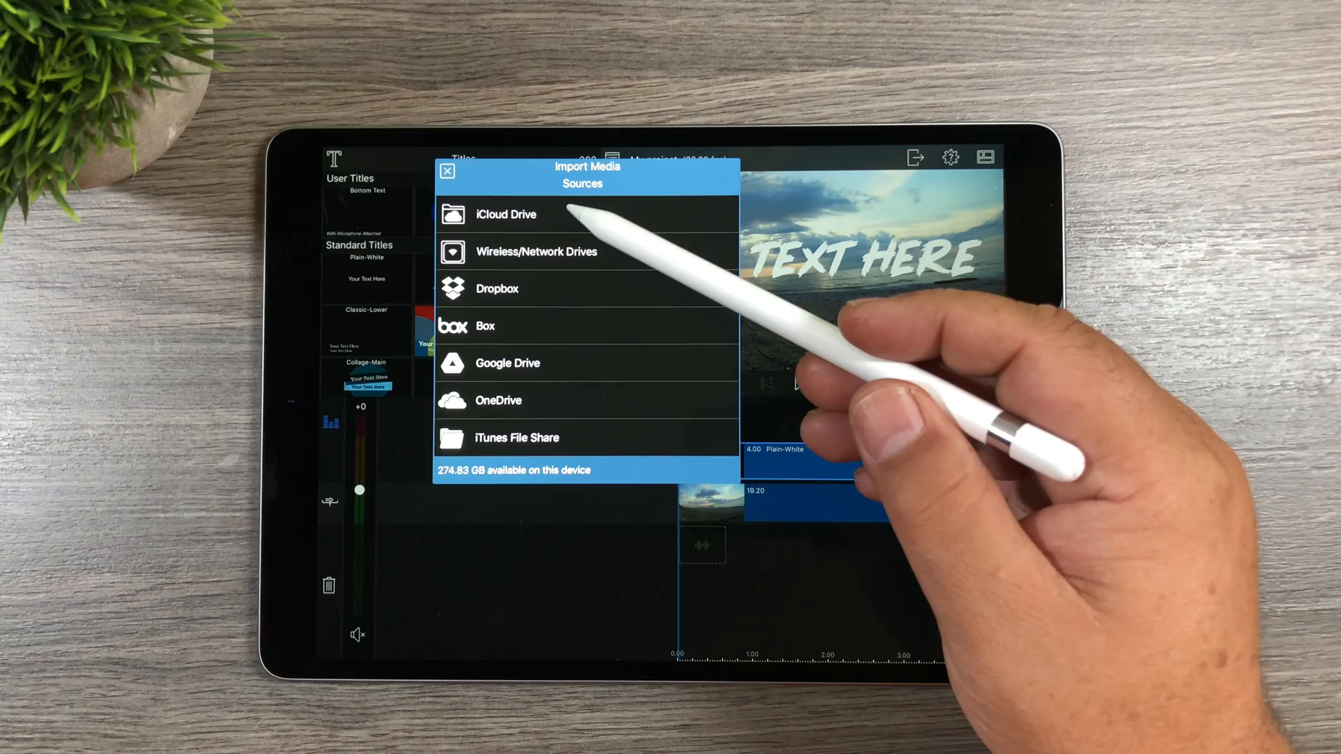
{"action": "left_click", "coordinate": [505, 214]}
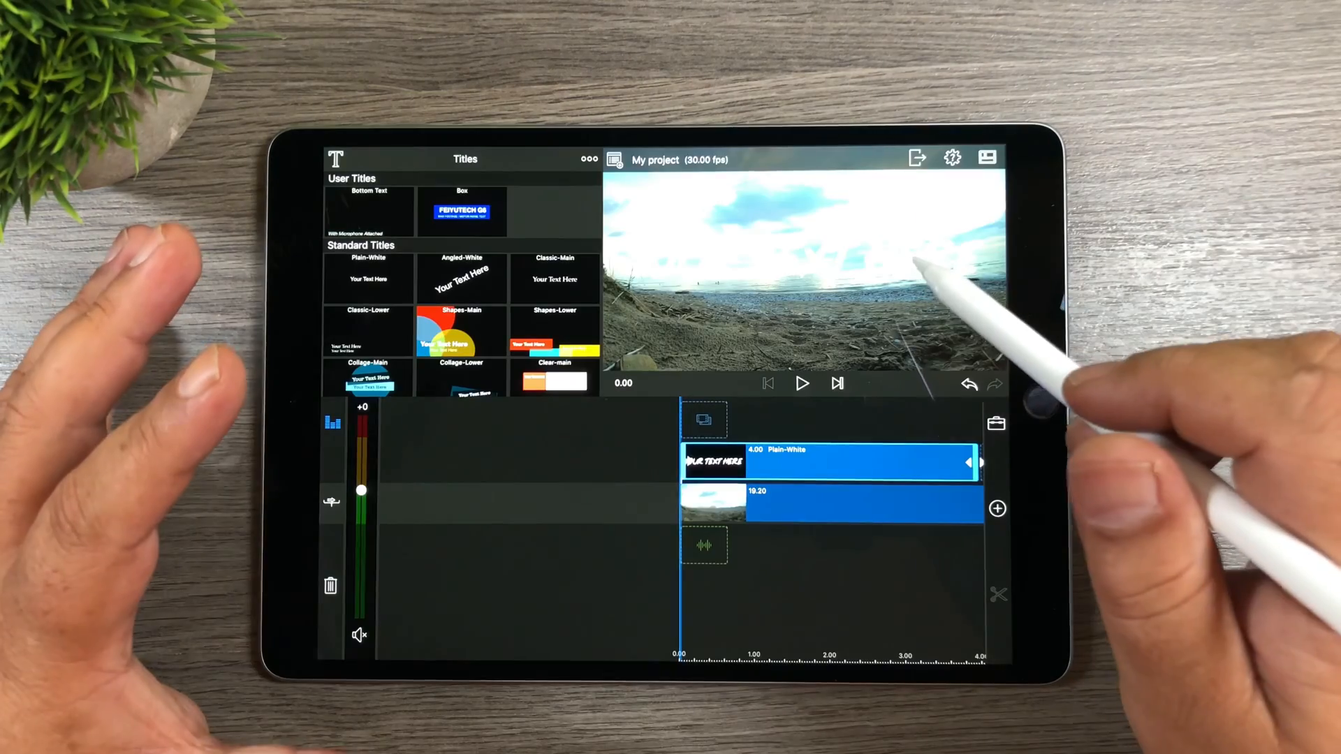
{"action": "mouse_move", "coordinate": [940, 274]}
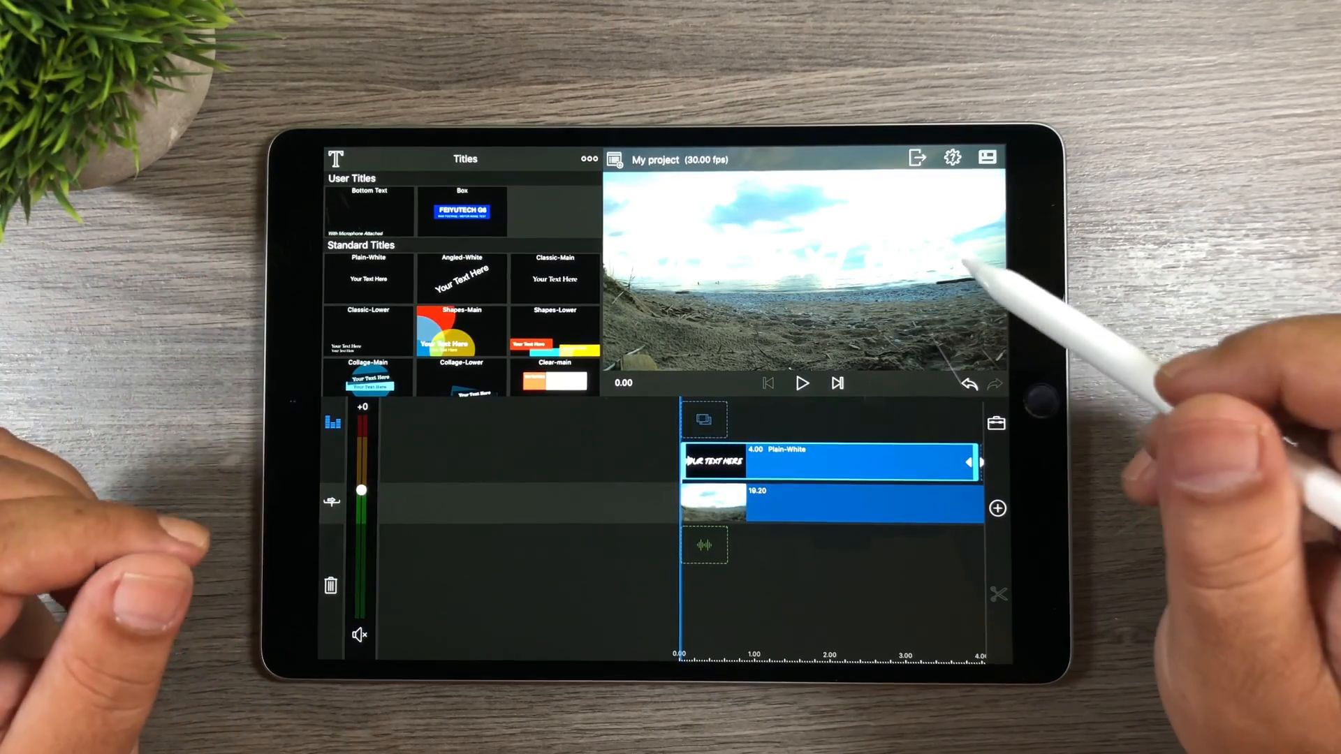